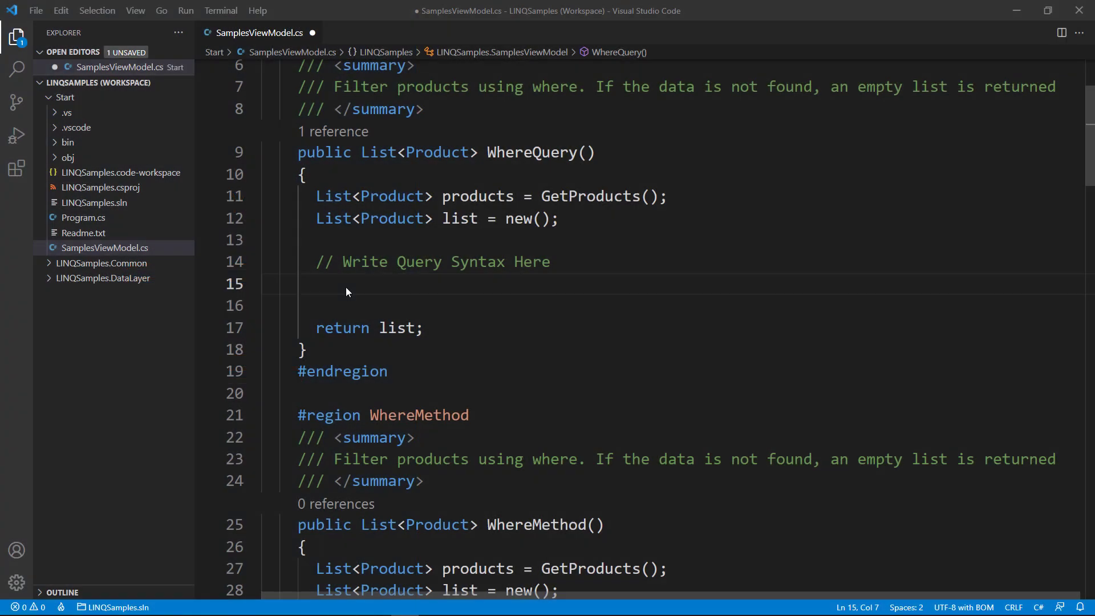
Write list = (from prod in products where prod.Name.StartsWith("S") select prod).ToList() in WhereQuery
click(347, 287)
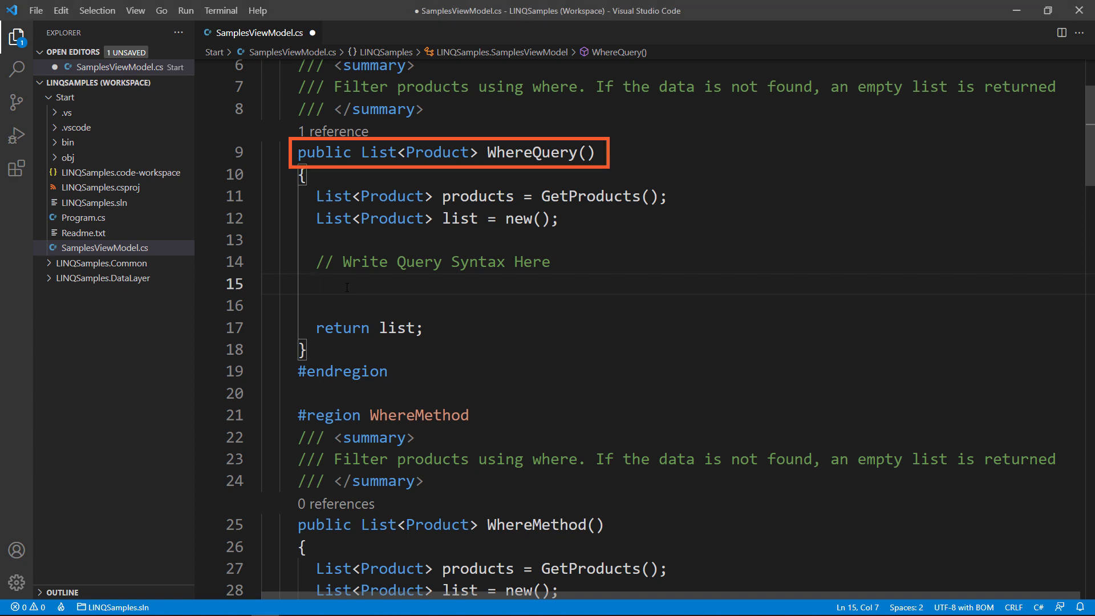
text(list = ()
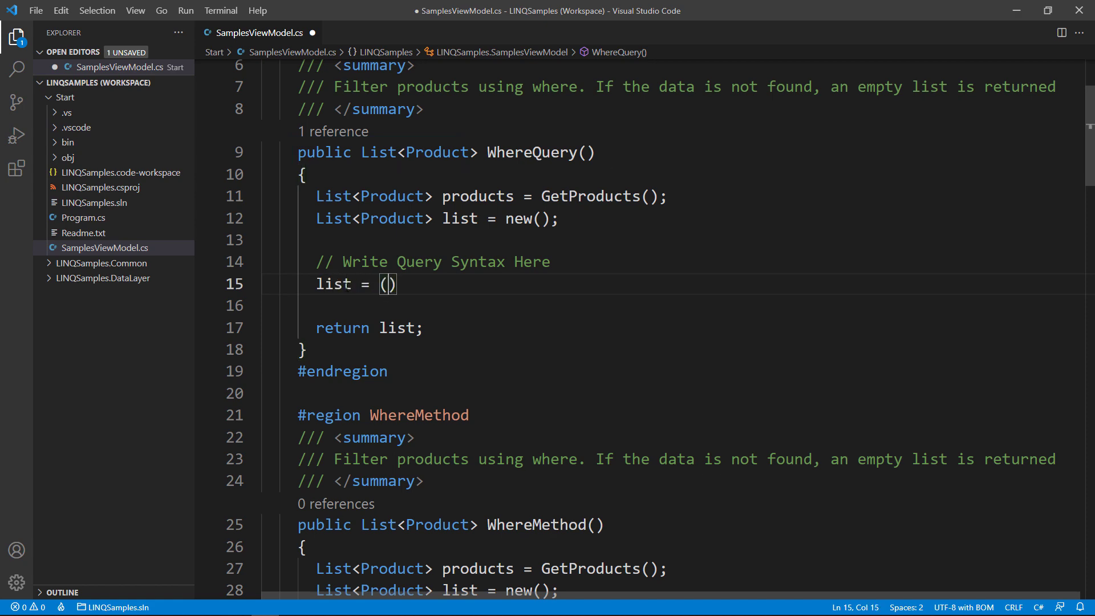
text(from prod in)
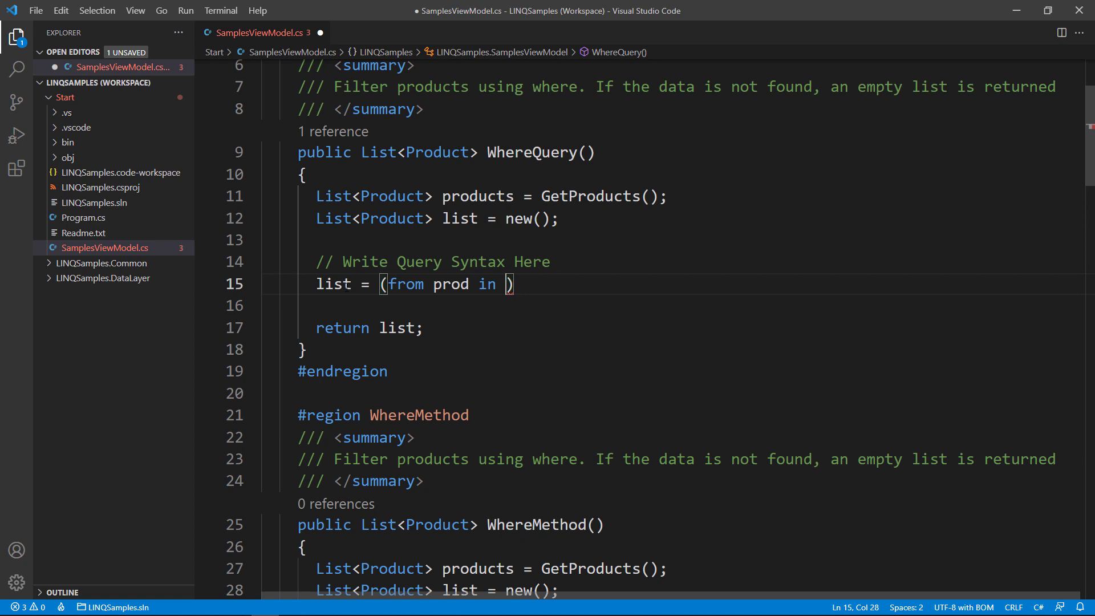
text(products)
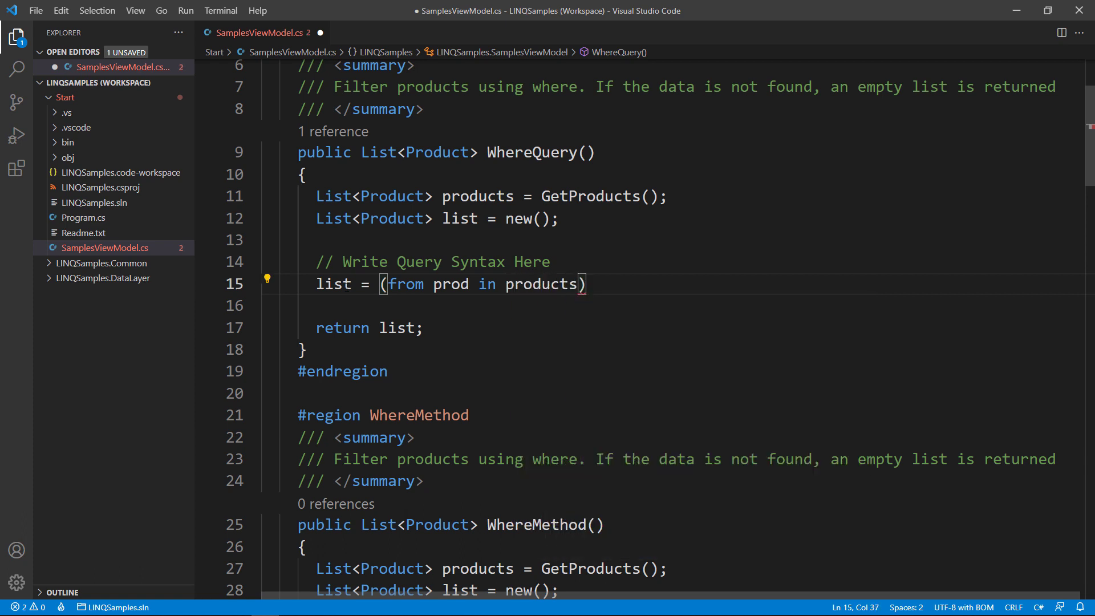
key(Enter)
text(where ))
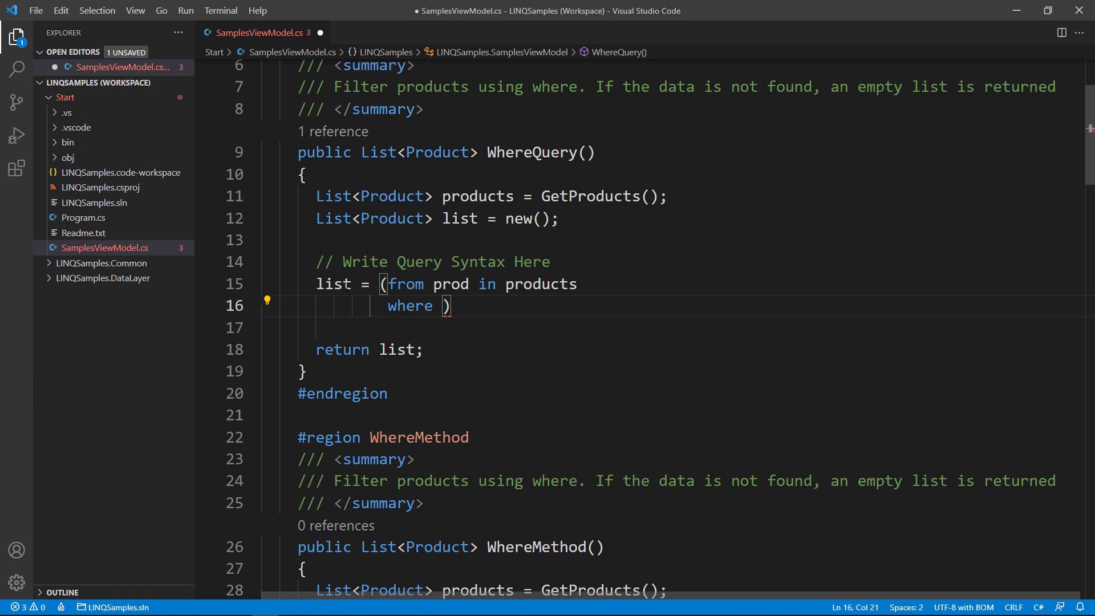
text(prod.Name start)
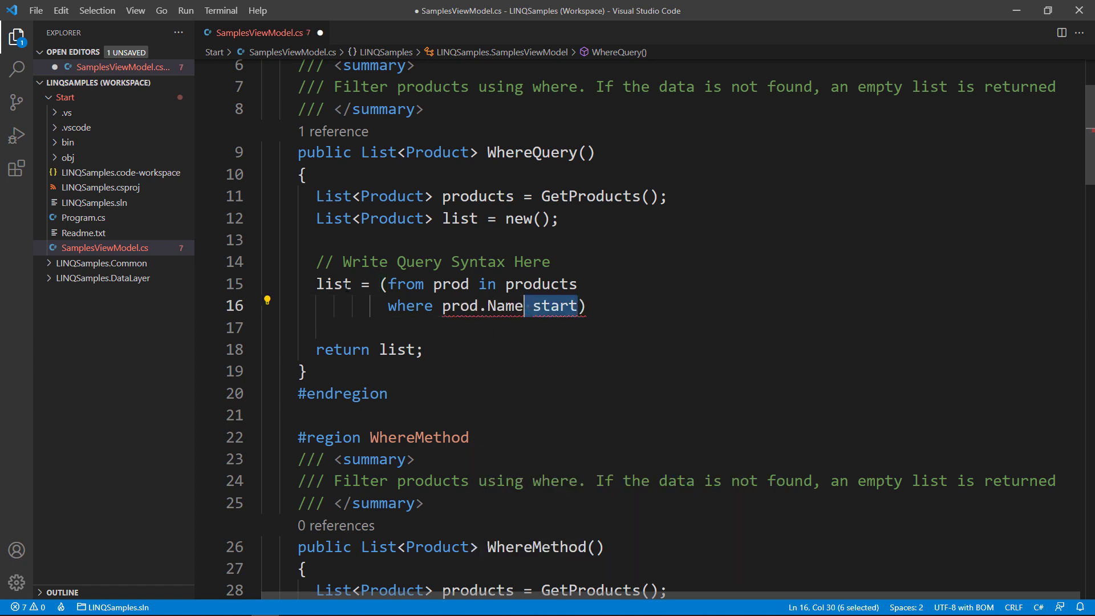
text(.StartsWith()
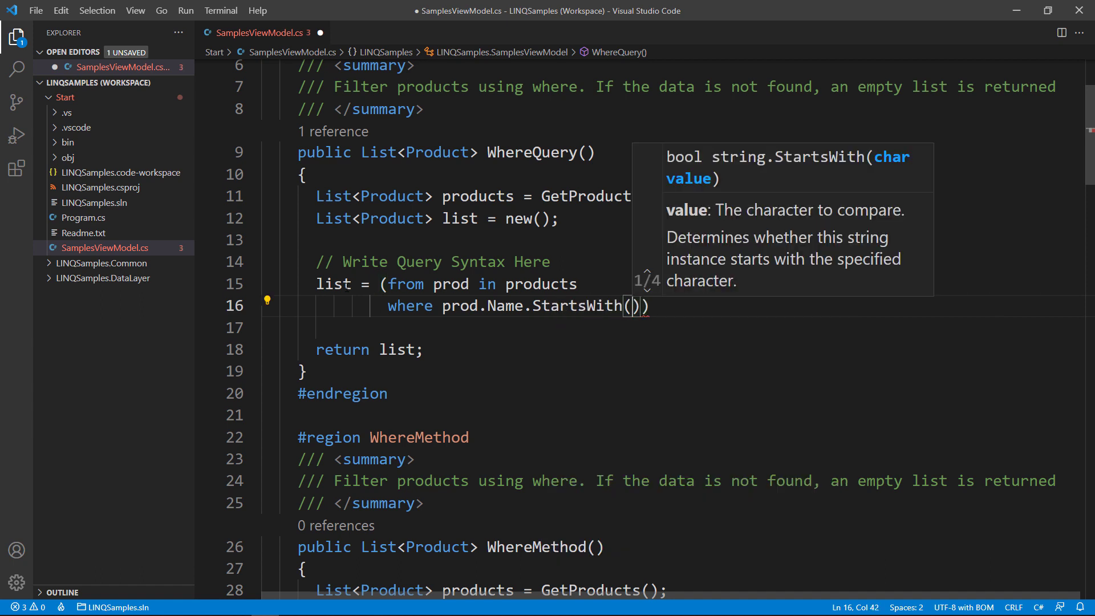
text("S"))
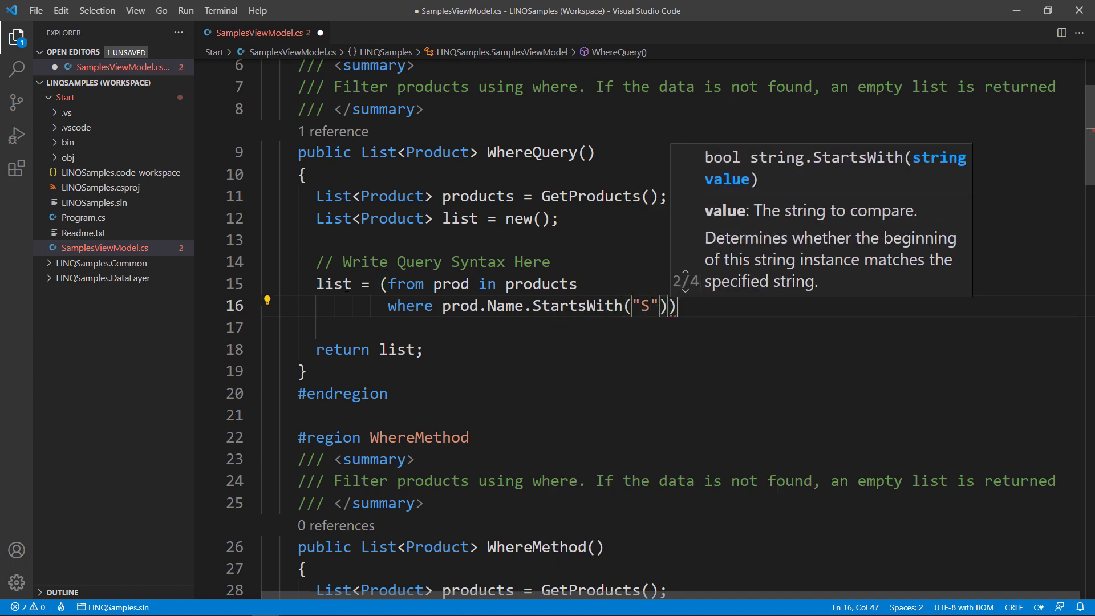
text(select))
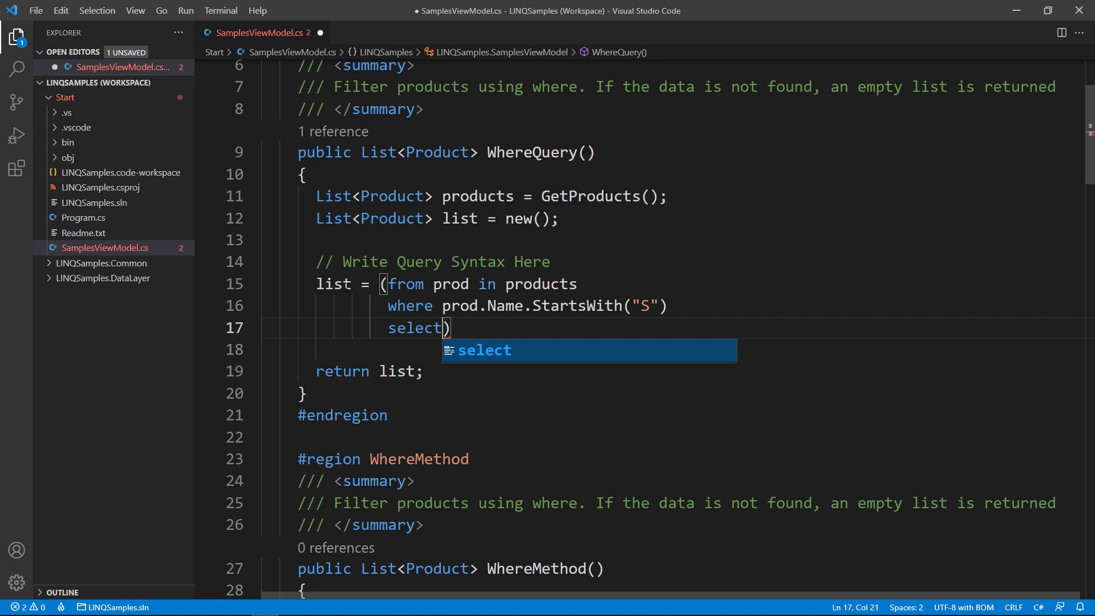
text(prod).ToList();)
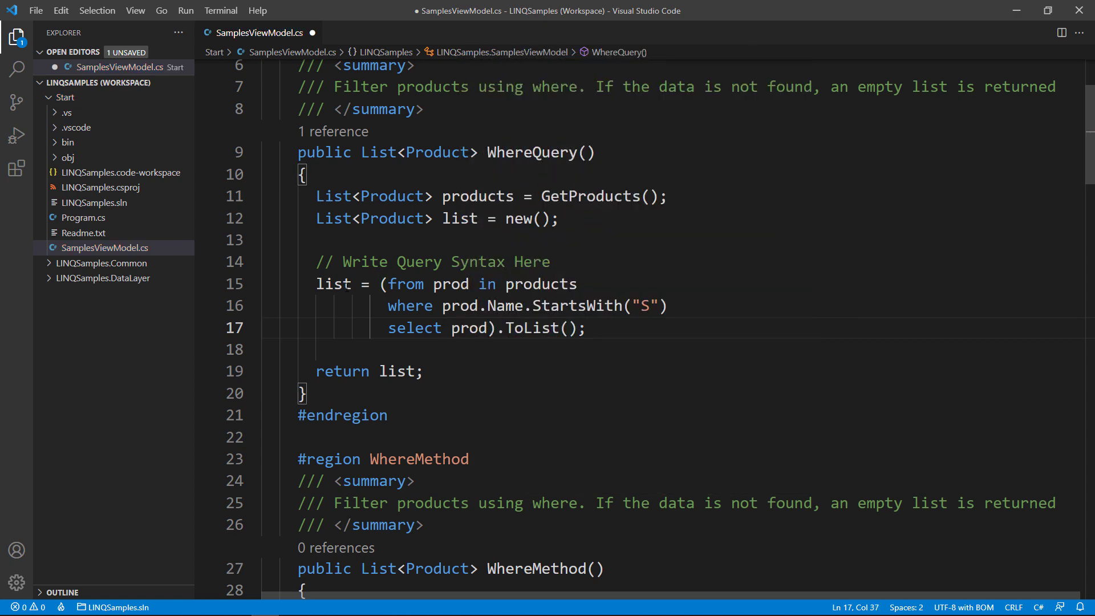
double_click(530, 153)
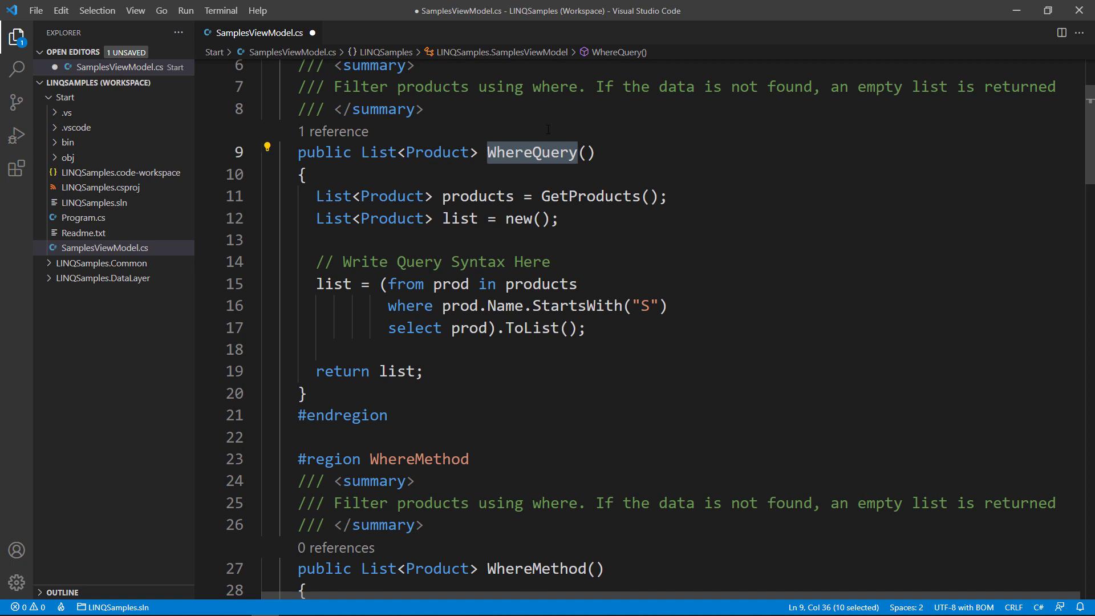
Run the app from Program.cs under the debugger so it calls WhereQuery, then return to SamplesViewModel.cs
click(83, 217)
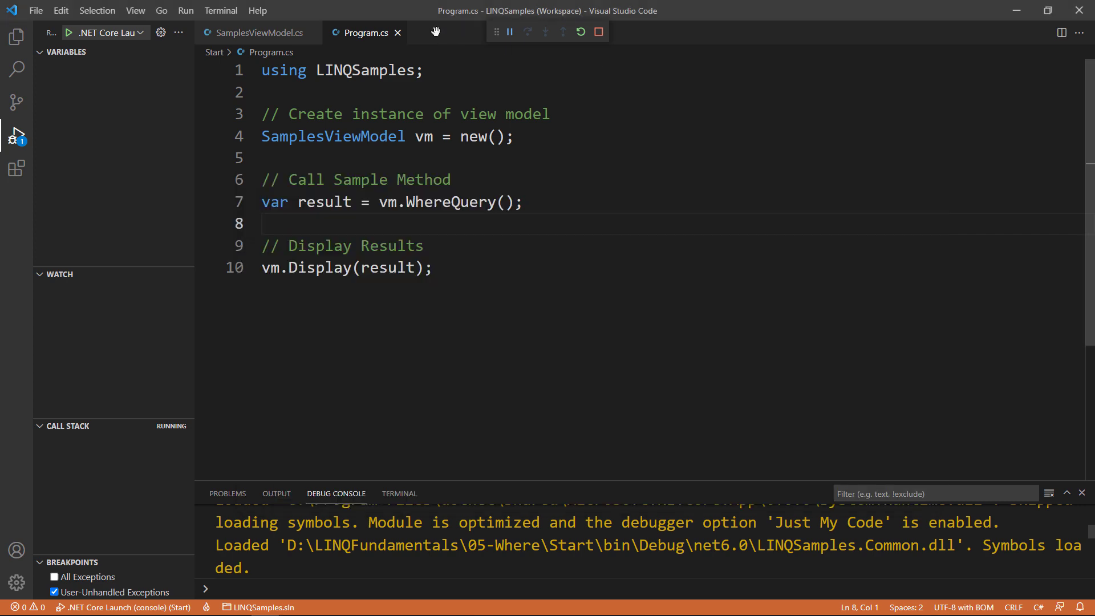
click(255, 31)
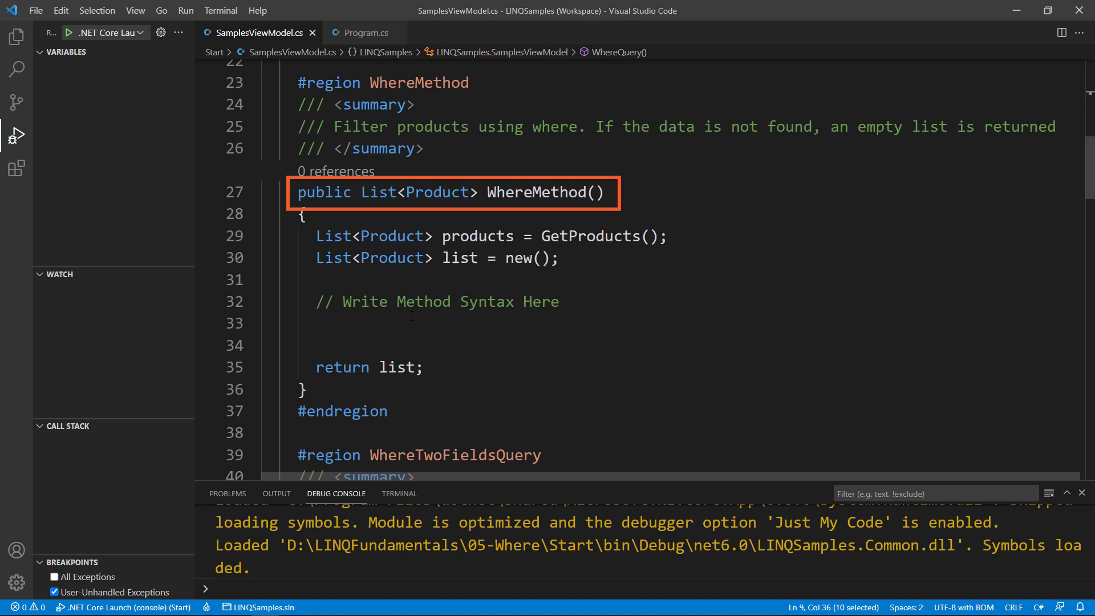
Write list = products.Where(p => p.Name.StartsWith("s")).ToList() in WhereMethod
text(list = product)
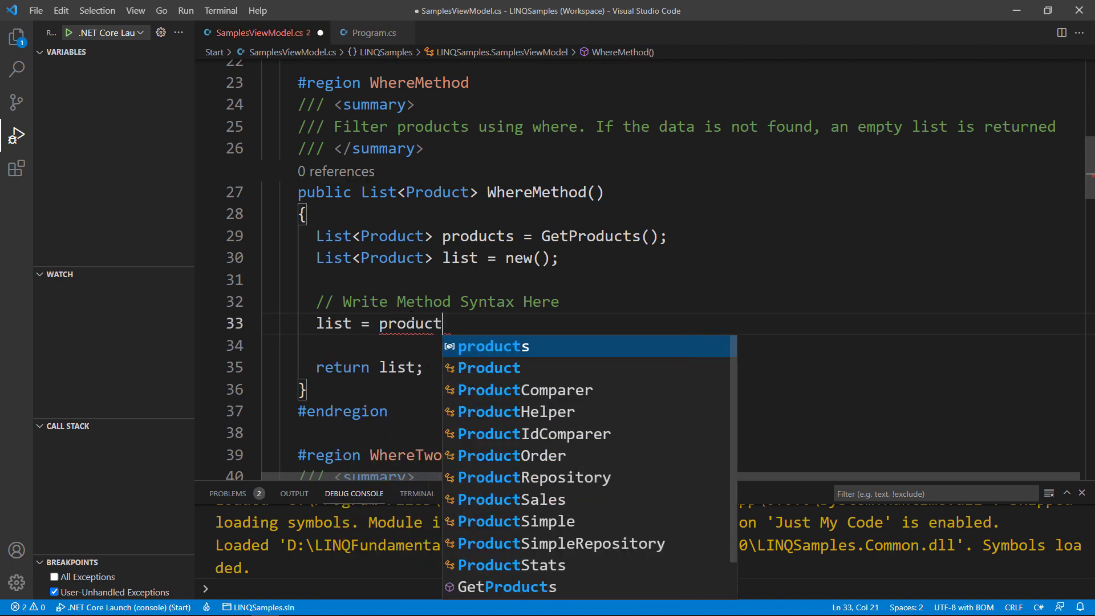
text(s.Where)
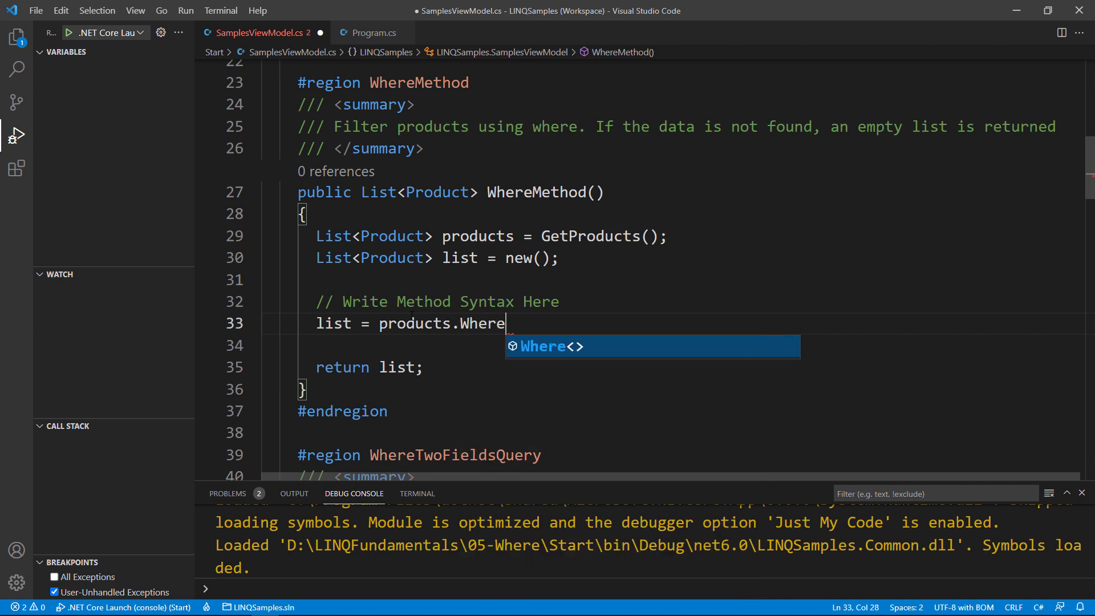
text((p => p.Name.StartsWith)
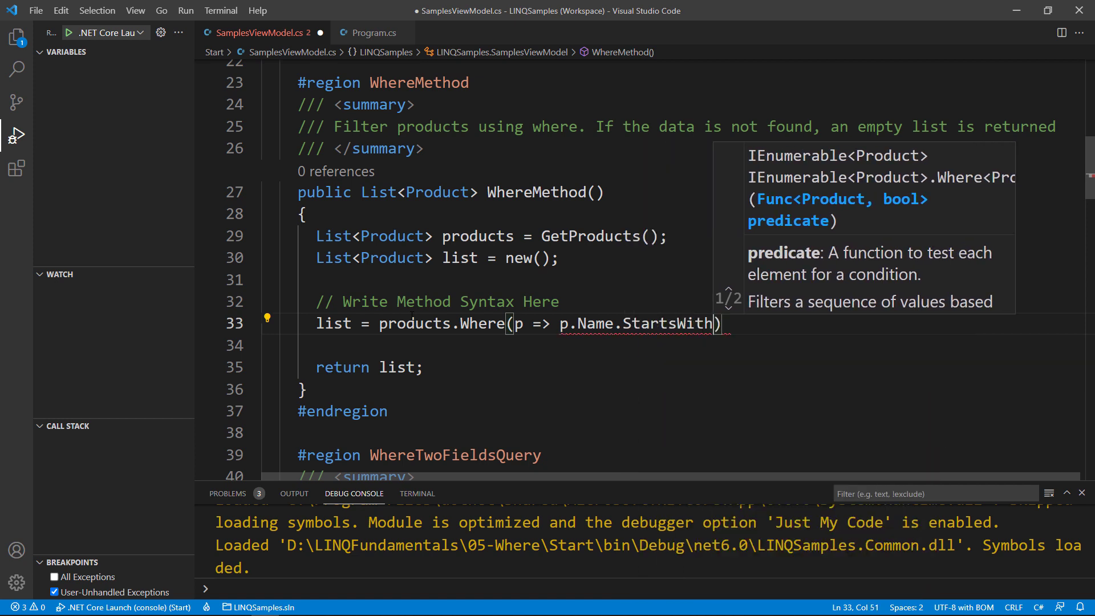
text(("s"))
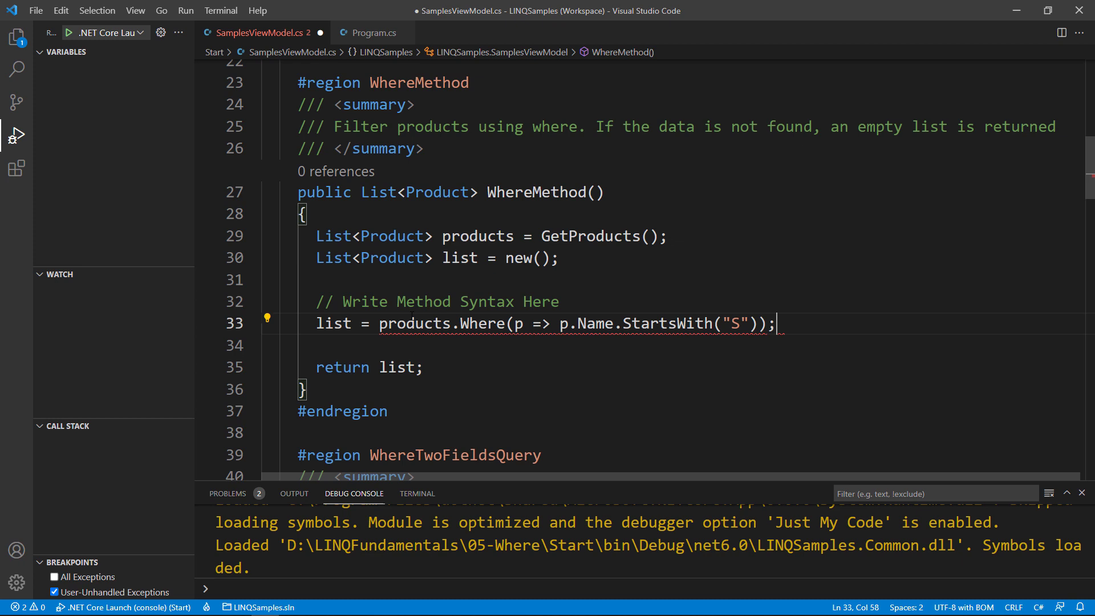
text(.ToList())
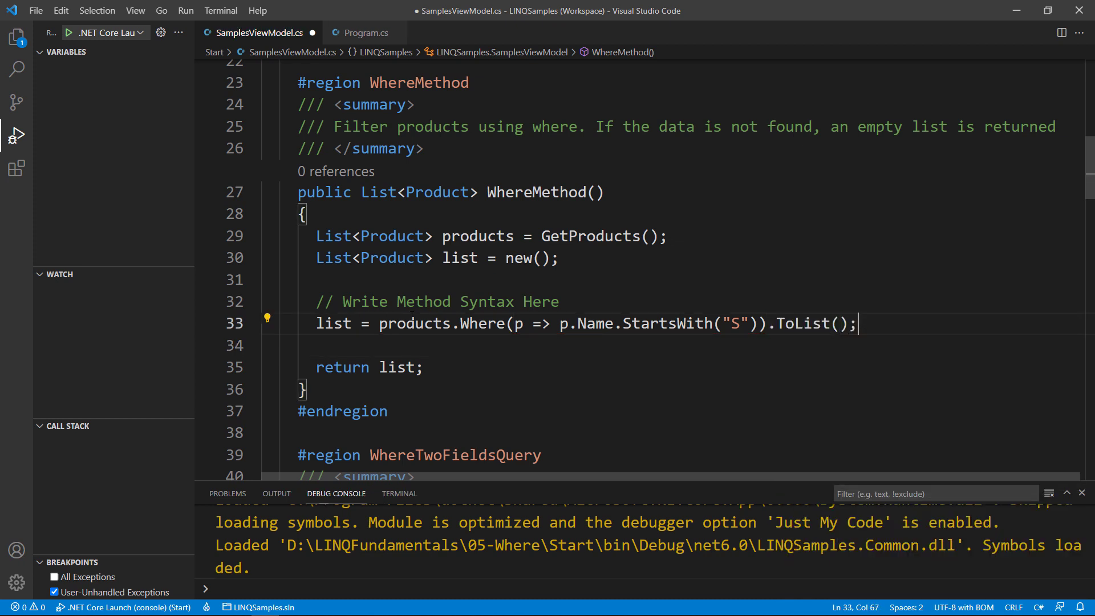
Copy the WhereMethod name and have Program.cs call WhereMethod instead of WhereQuery
double_click(536, 192)
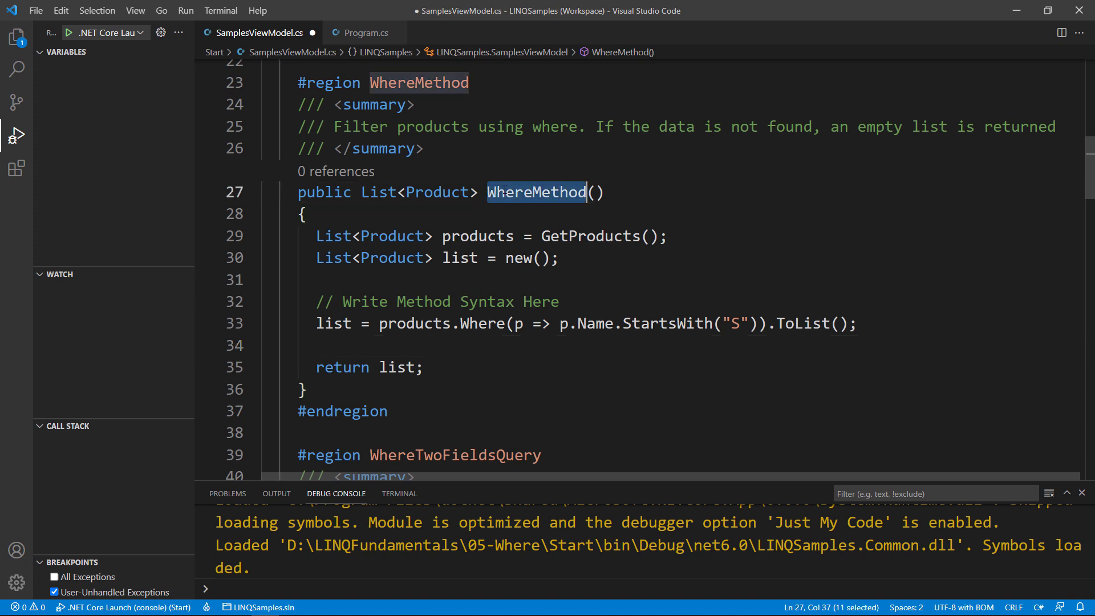
click(361, 33)
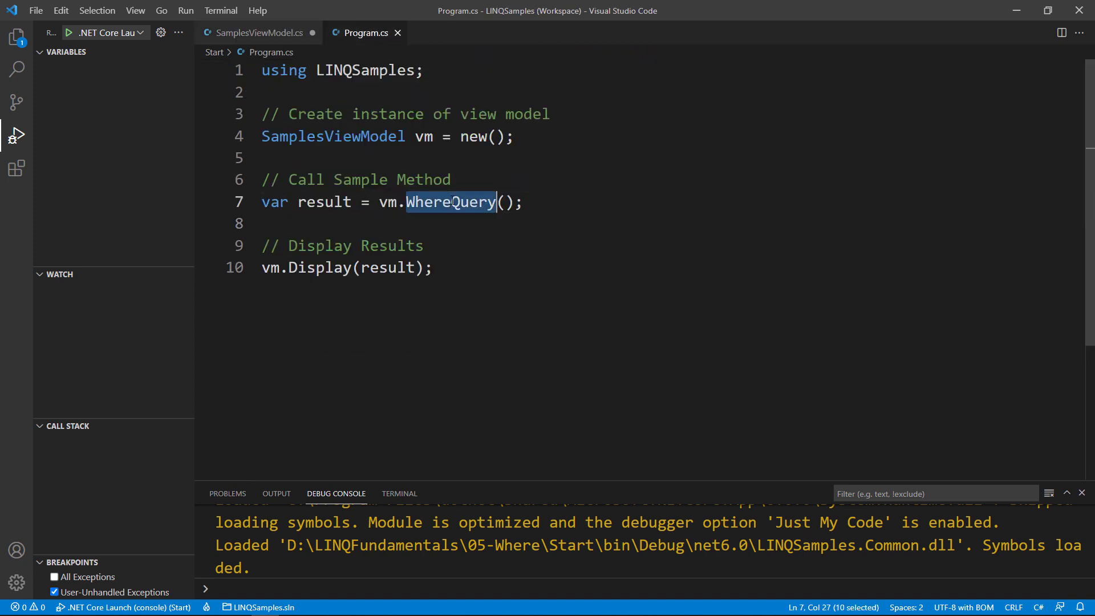
text(WhereMethod)
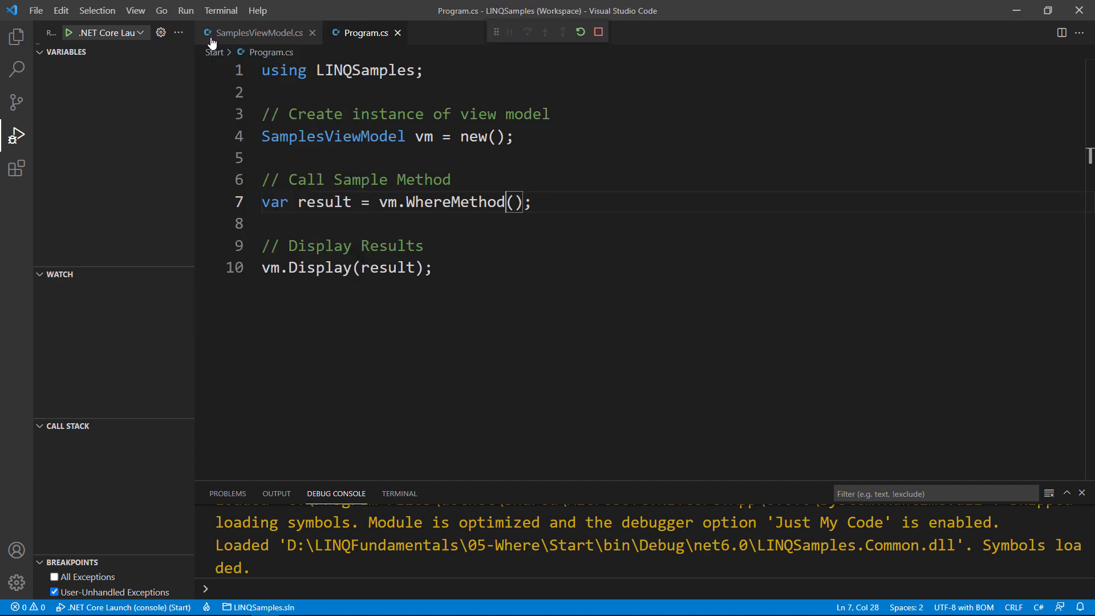